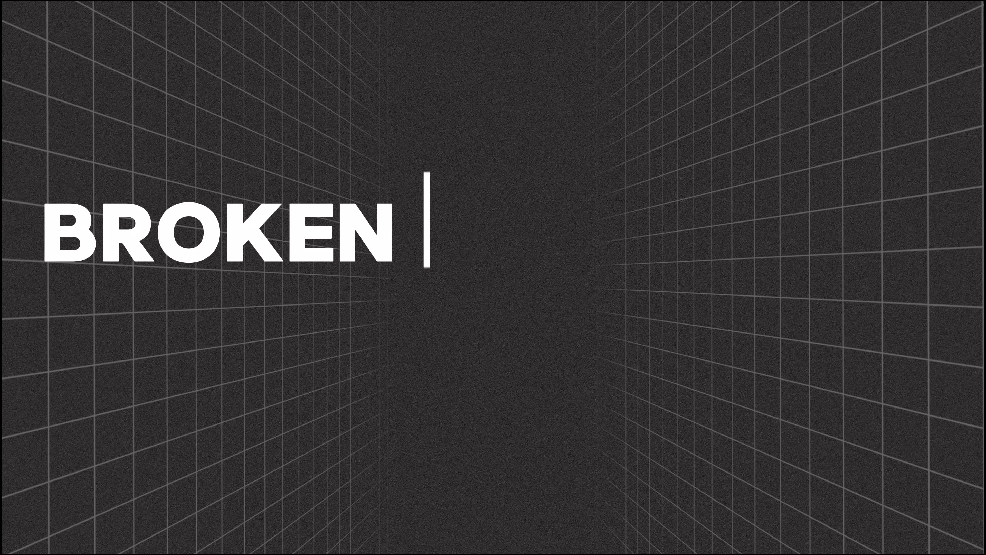
Step: Reach the Leonardo.Ai home dashboard showing its AI tools and recent creations
{"action": "type", "text": "TO 6 SIMPLE S"}
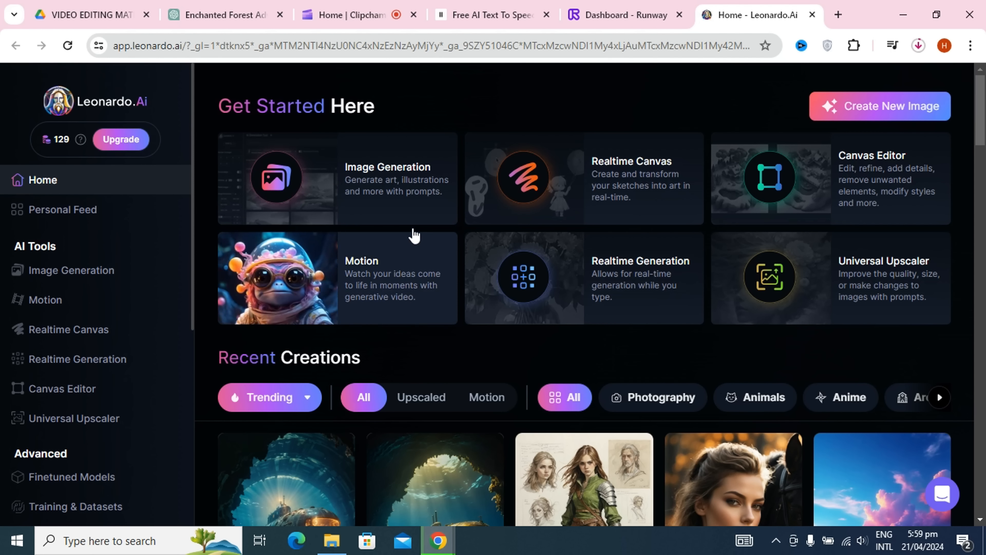
{"action": "mouse_move", "coordinate": [382, 268]}
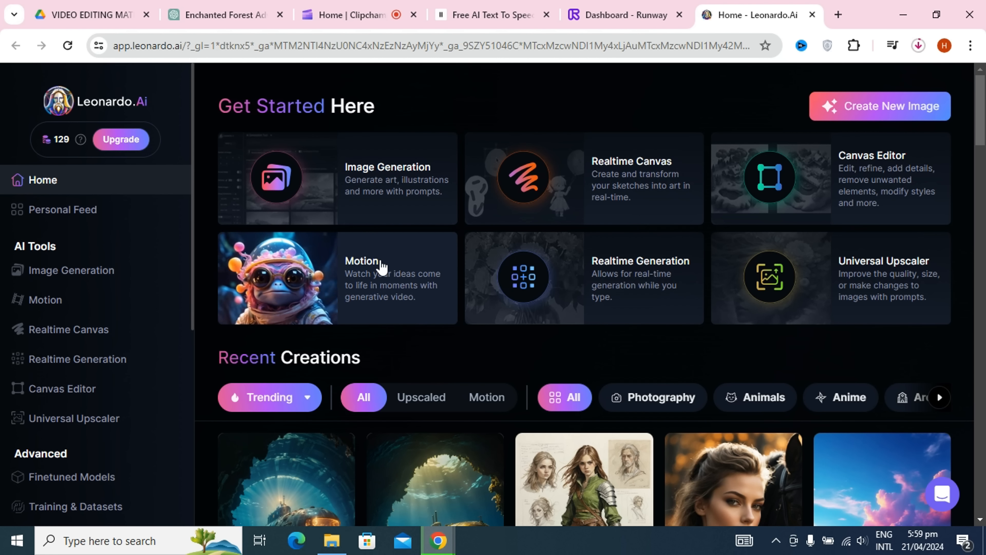
{"action": "left_click", "coordinate": [361, 261]}
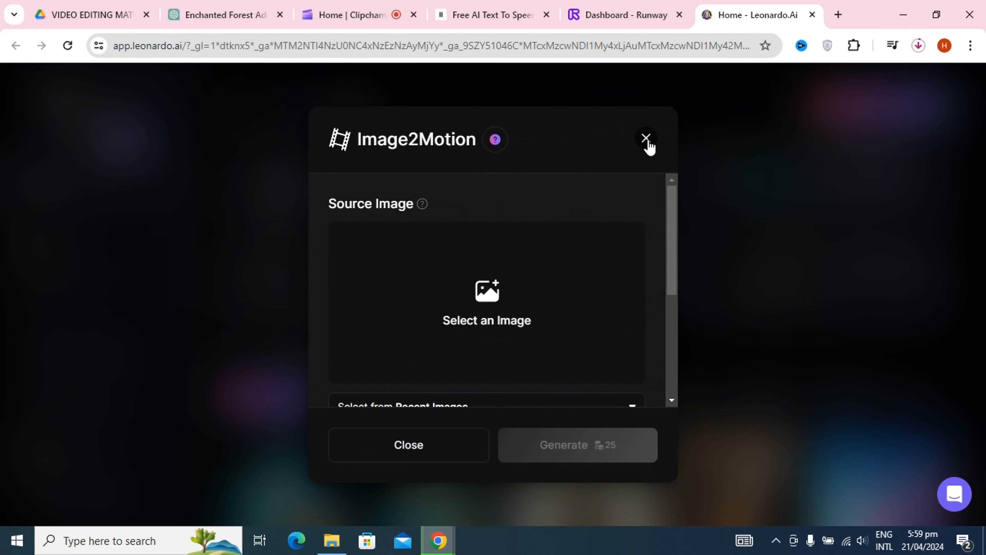
{"action": "left_click", "coordinate": [626, 15]}
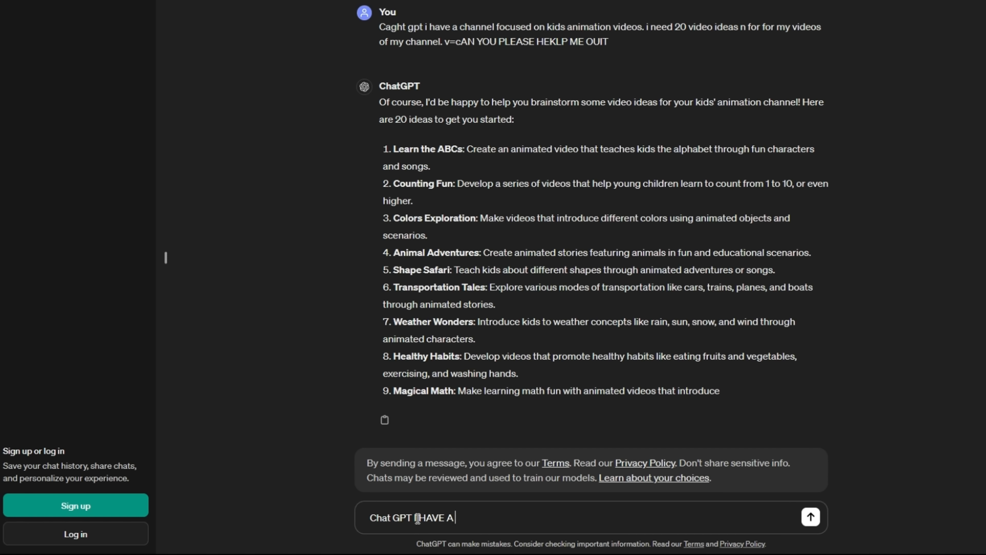
Step: Ask ChatGPT for 20 days of video ideas for a kids' animation channel
{"action": "type", "text": "KIDS ANIMATION VIDEOS"}
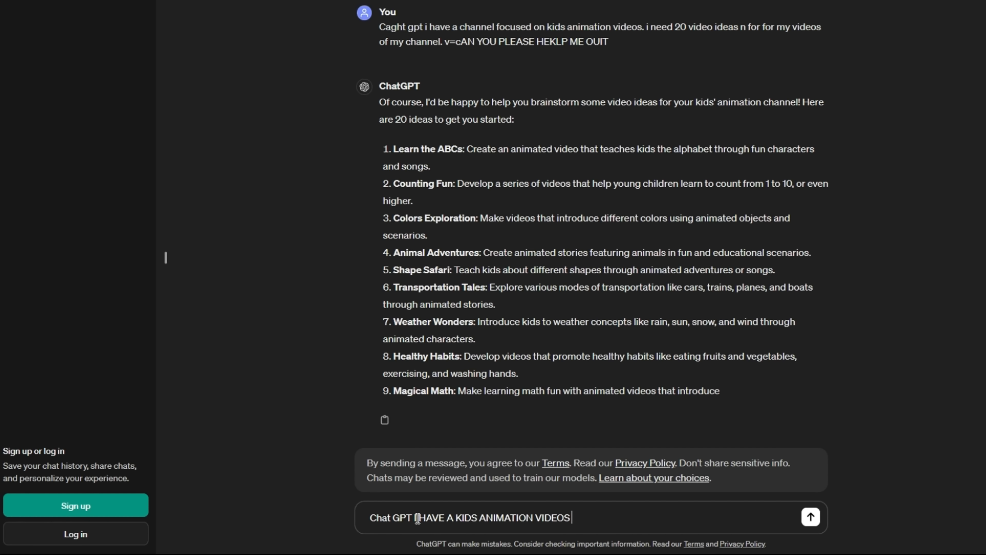
{"action": "type", "text": "CHANNEL. I NEED"}
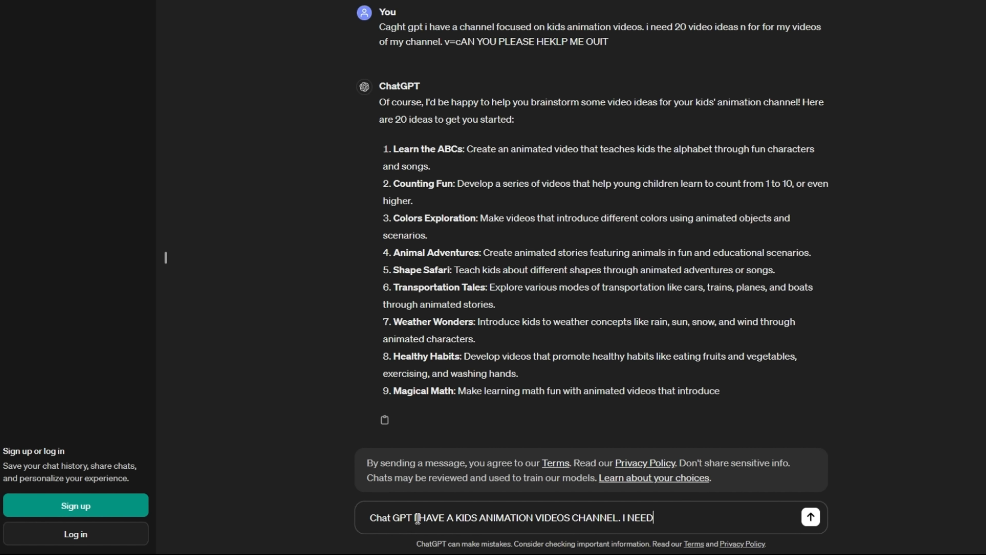
{"action": "type", "text": "20 DAYS VIDEO IDEAS LIKE 20 DAYS CONTENT TITLE4S. CAN YOU PLEASE HELP MER OUT"}
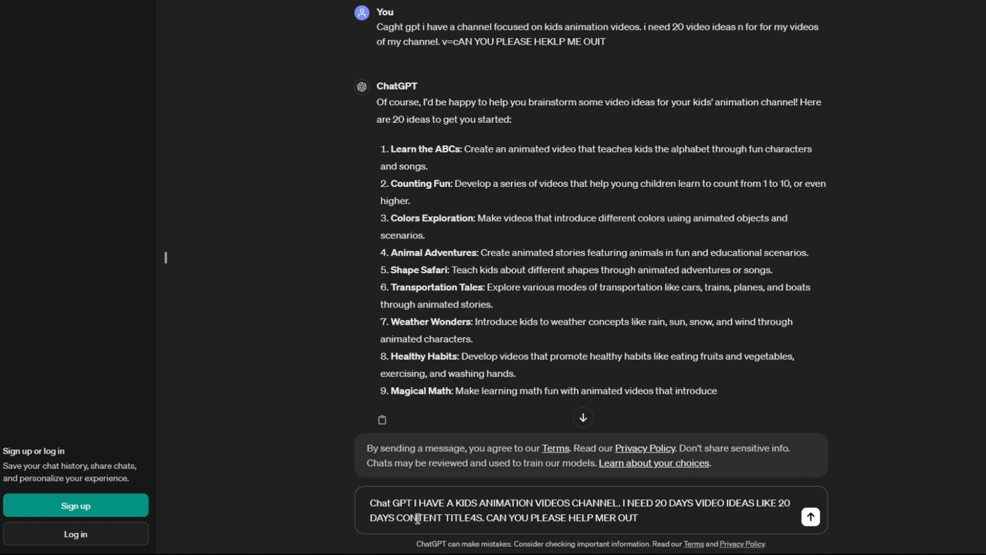
{"action": "left_click", "coordinate": [810, 517]}
{"action": "type", "text": "Chat GPT I need script for my 1st video \""}
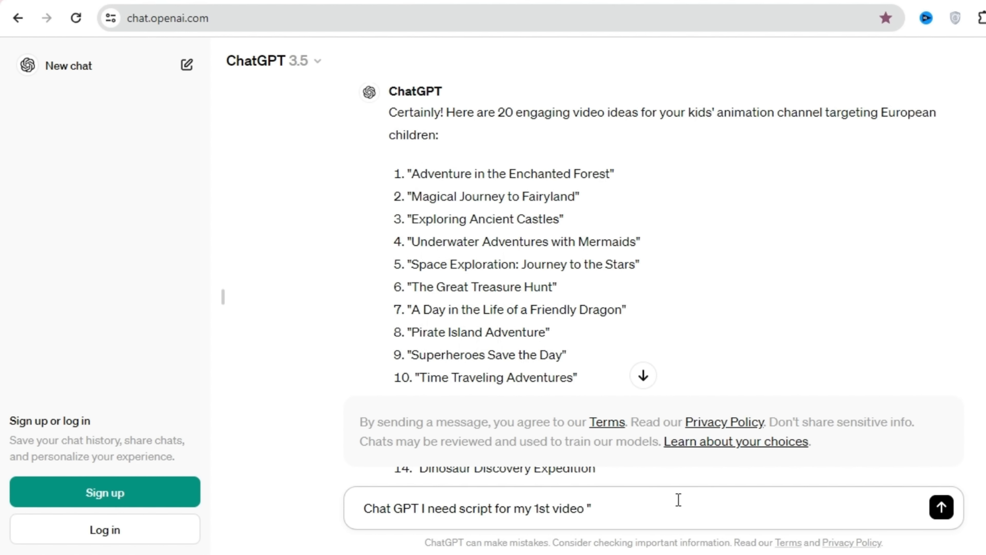
Step: Ask ChatGPT for a unique 'Adventure in the Enchanted Forest' script with named characters
{"action": "type", "text": "Adventure in the Enchanted Forest\" story"}
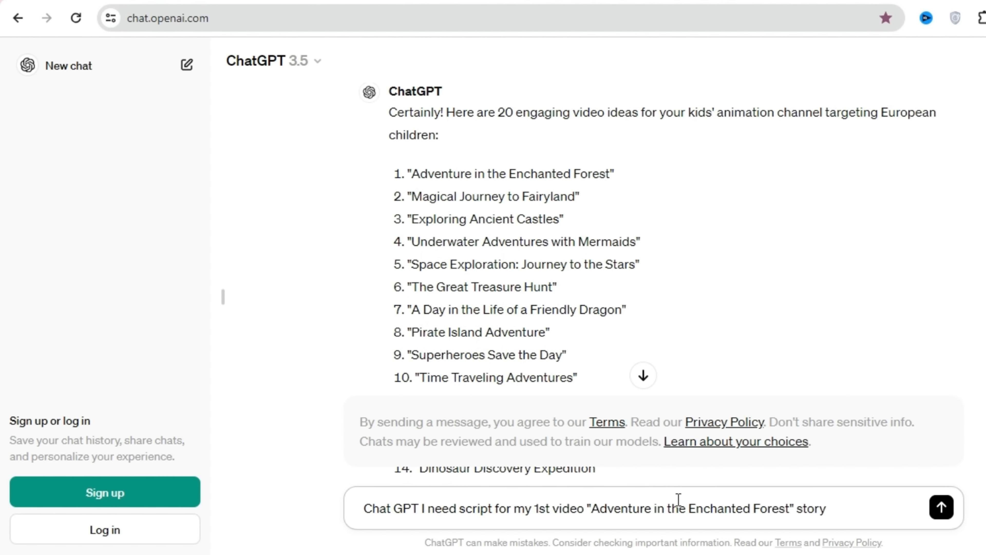
{"action": "type", "text": "should be unique"}
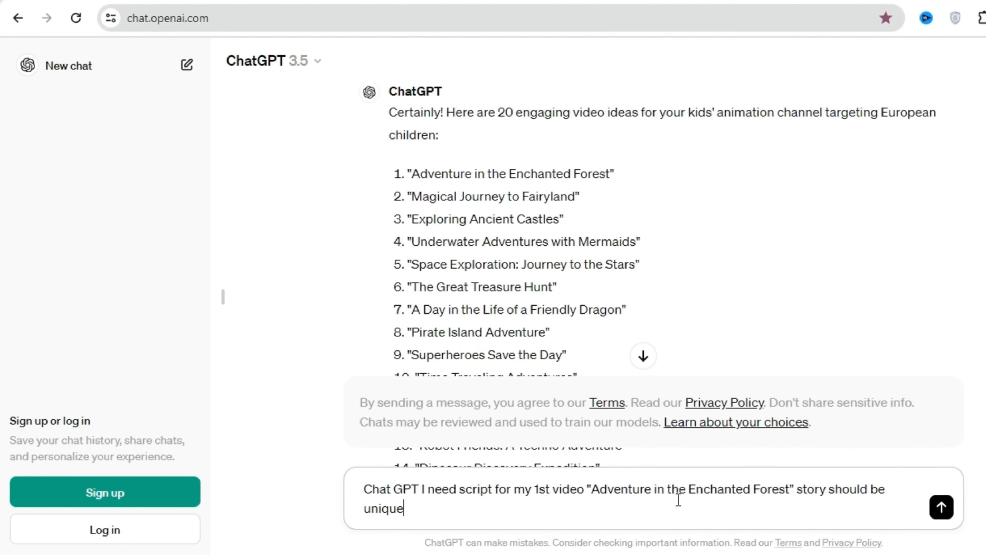
{"action": "type", "text": "with all"}
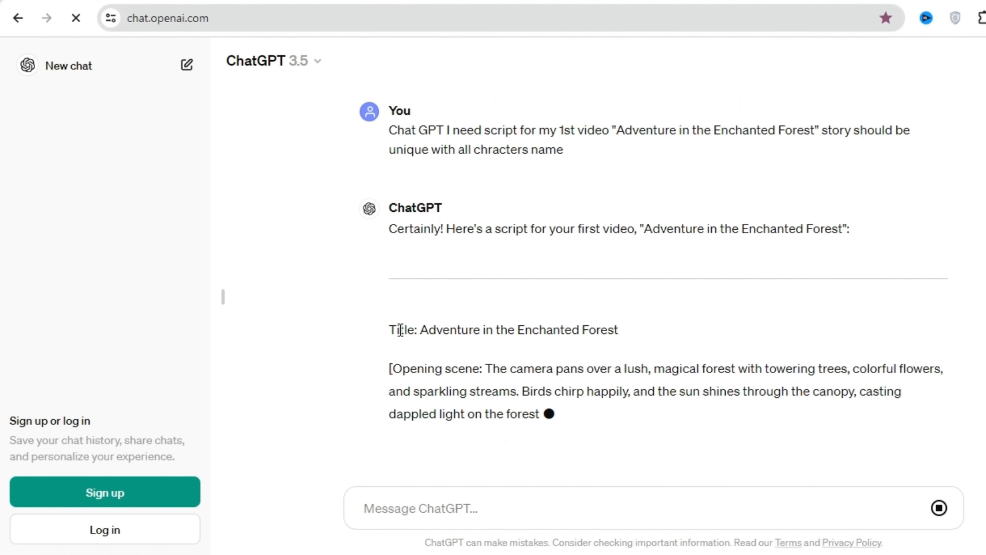
{"action": "mouse_move", "coordinate": [436, 252]}
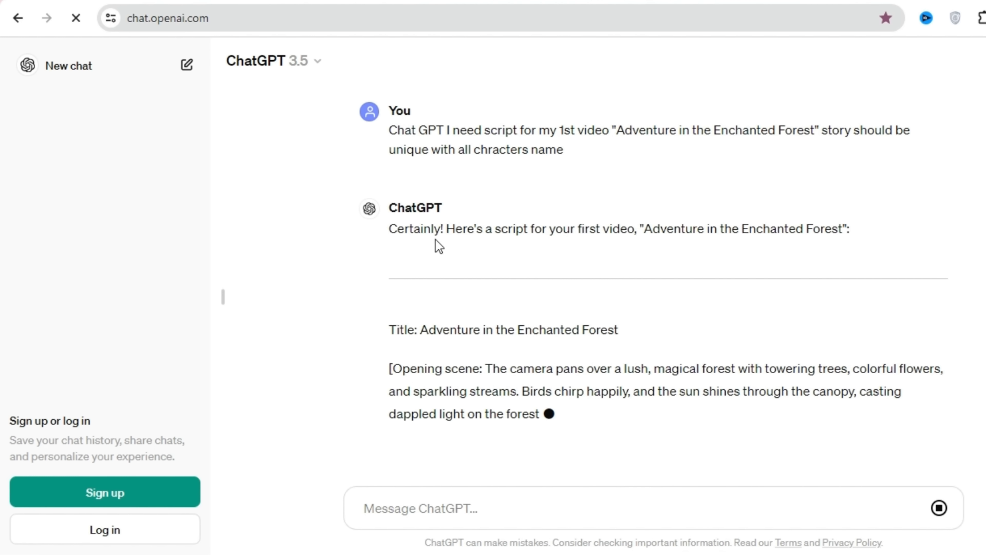
{"action": "mouse_move", "coordinate": [448, 327]}
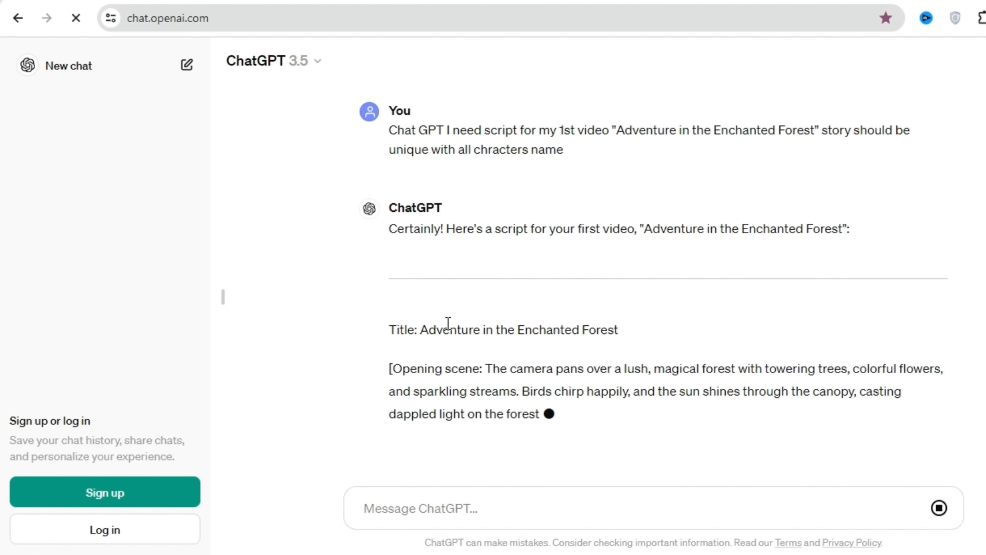
{"action": "mouse_move", "coordinate": [796, 474]}
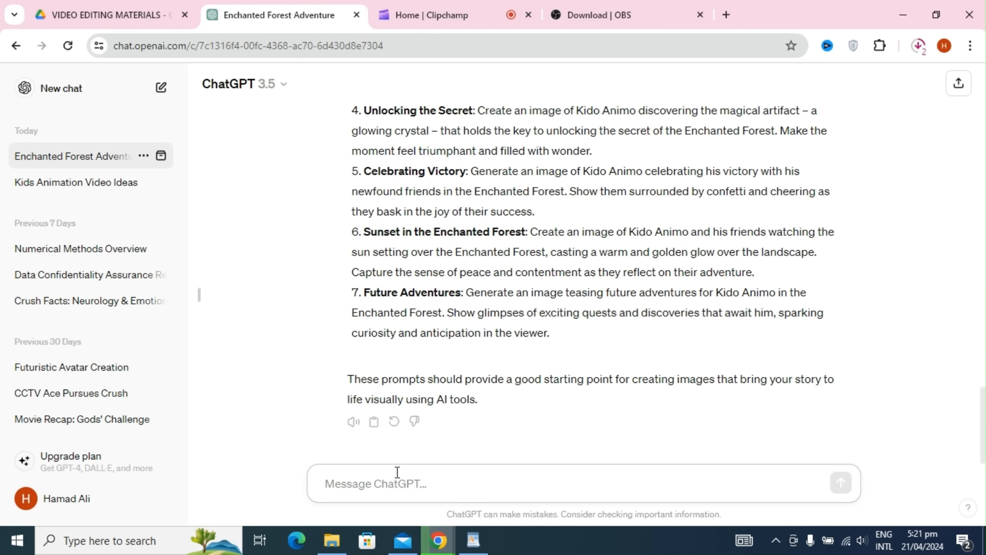
Step: Ask ChatGPT for realistic image prompts tailored to the story and review the reply
{"action": "type", "text": "chat gpt i need t"}
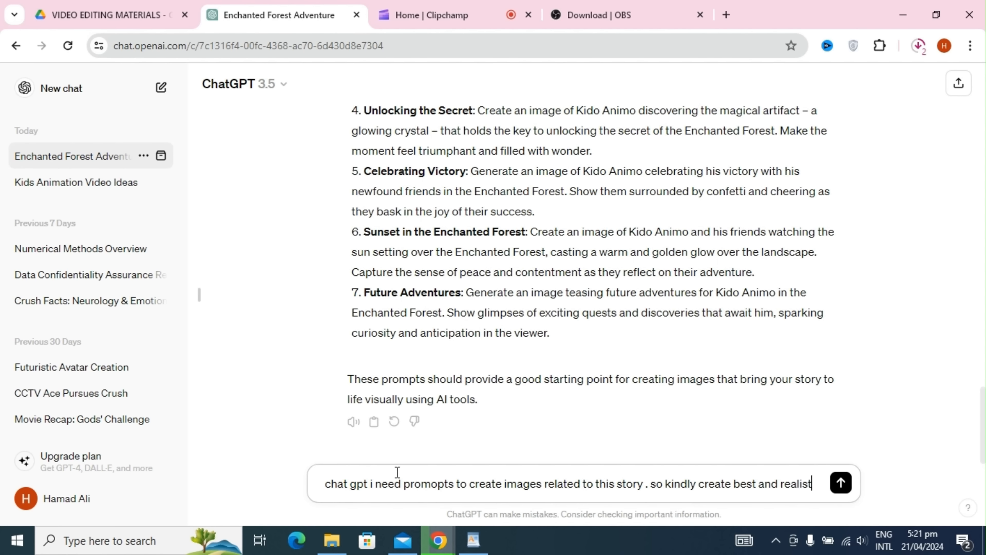
{"action": "type", "text": "ic promopts specialaly re"}
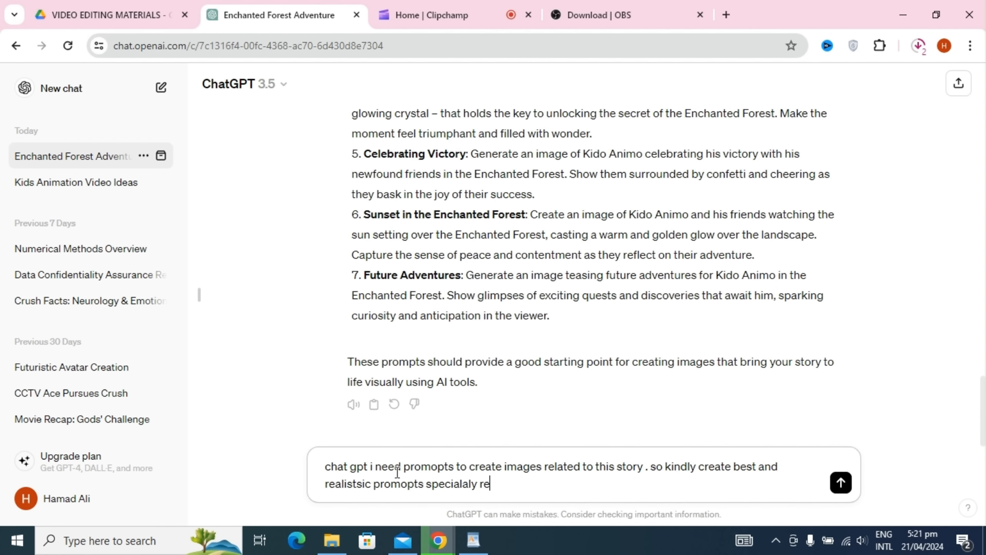
{"action": "type", "text": "alted to this"}
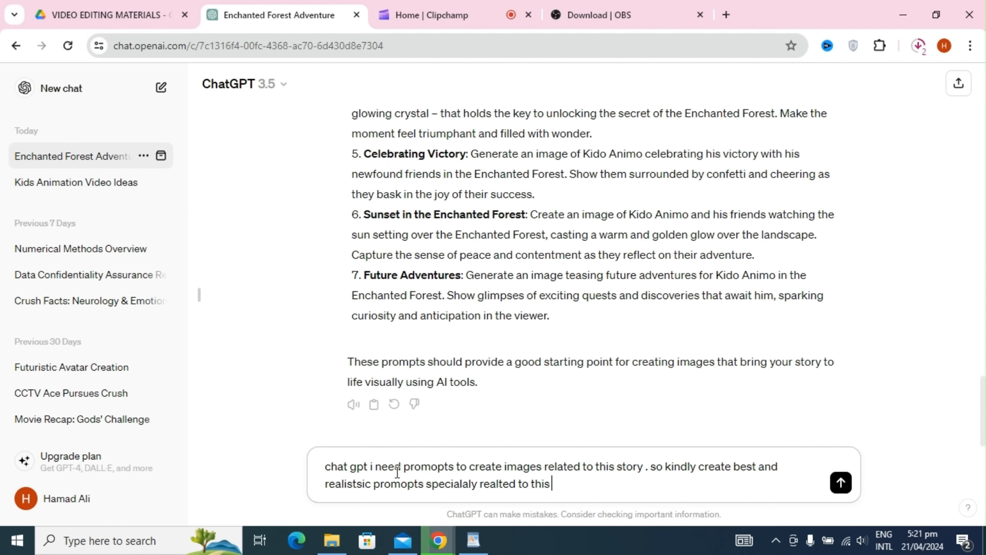
{"action": "left_click", "coordinate": [841, 483]}
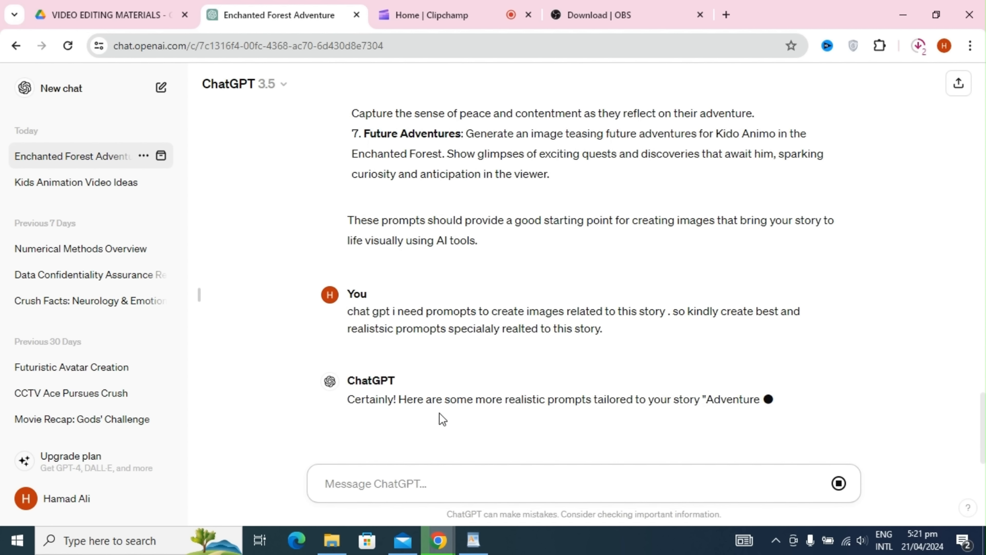
{"action": "scroll", "scroll_direction": "down", "scroll_amount": 3}
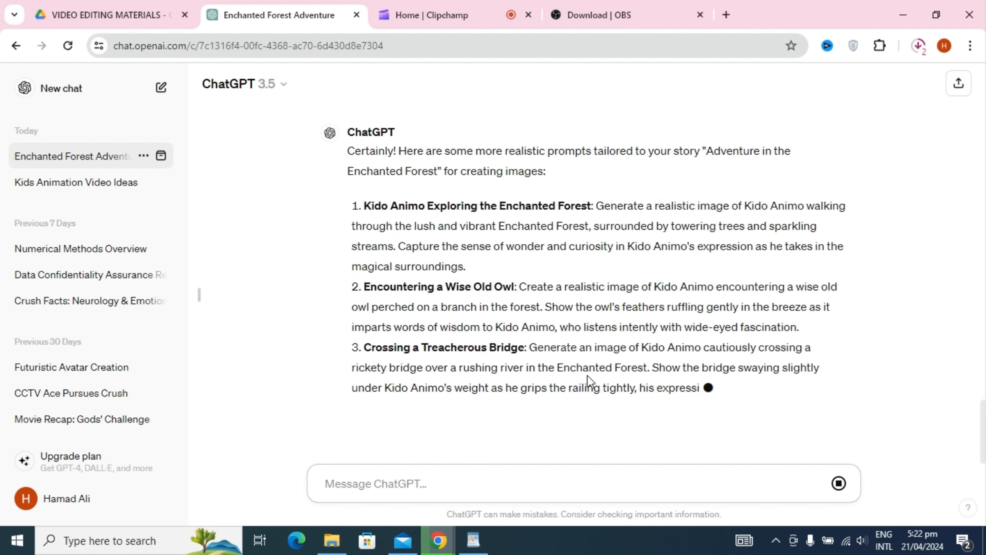
{"action": "scroll", "scroll_direction": "down", "scroll_amount": 3}
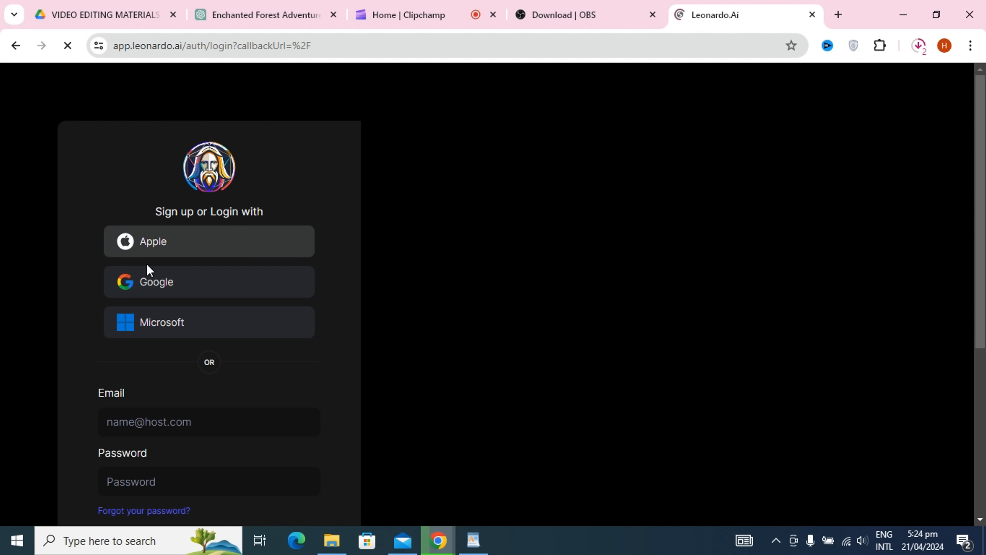
Step: Sign in, generate two forest-walk images of Kido Animo, and bring up the WordPad prompt list
{"action": "left_click", "coordinate": [208, 281]}
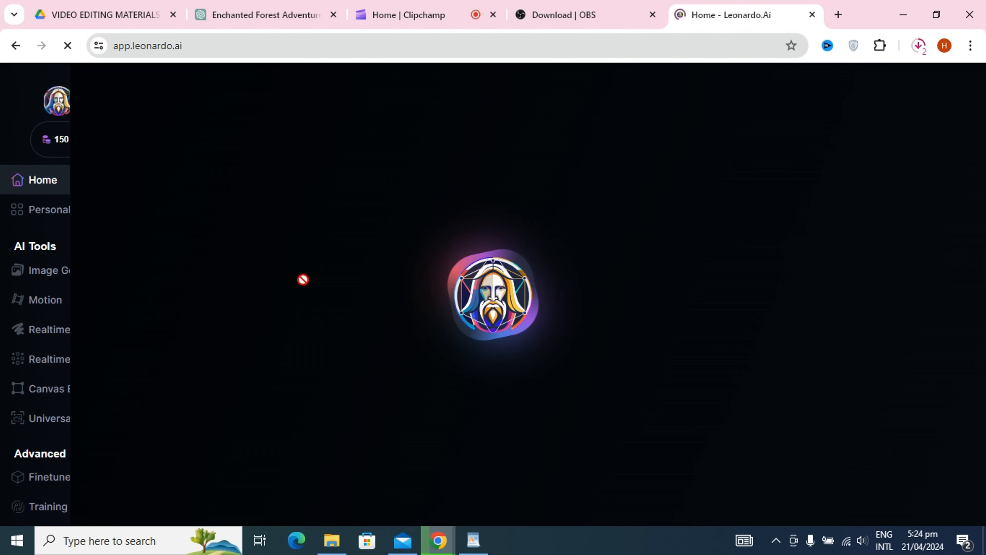
{"action": "left_click", "coordinate": [44, 270]}
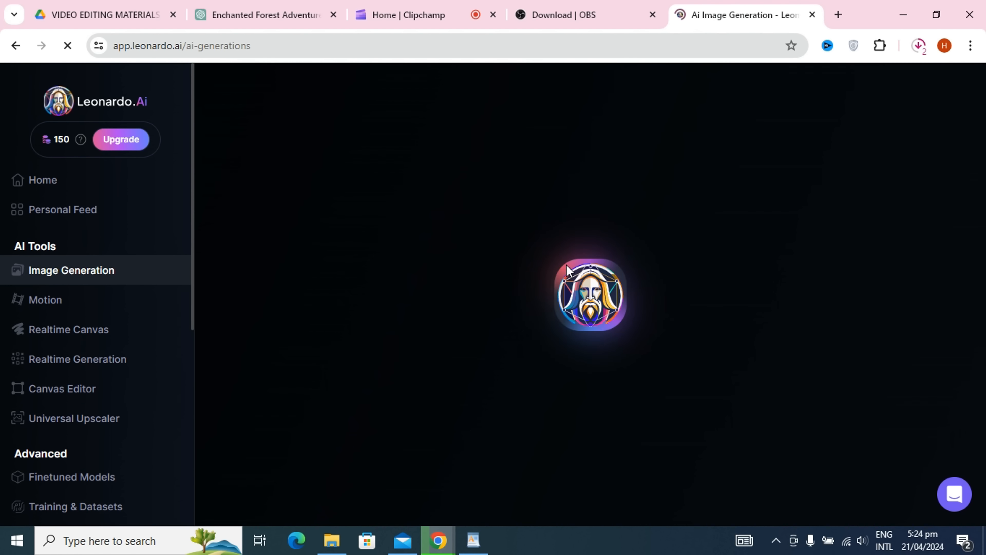
{"action": "mouse_move", "coordinate": [472, 542]}
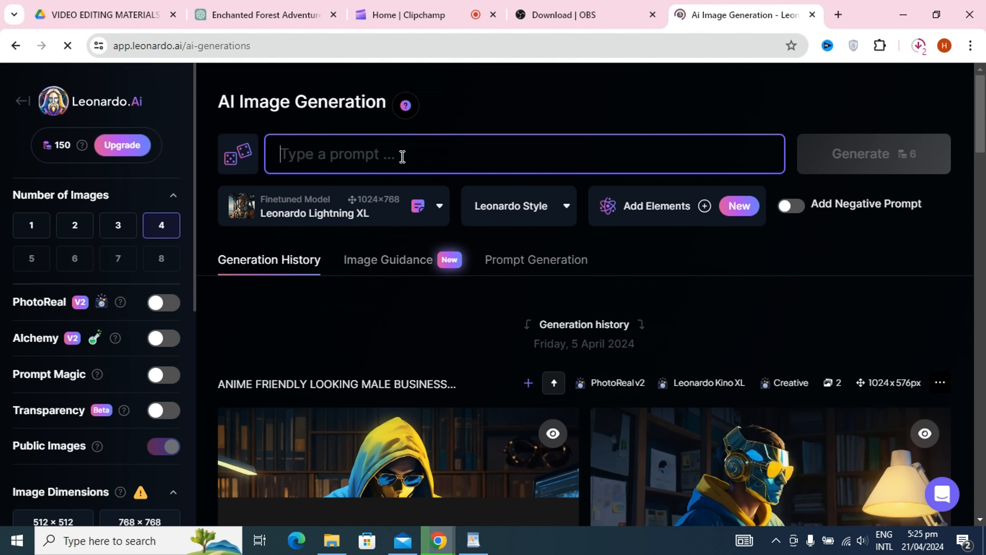
{"action": "left_click", "coordinate": [872, 153]}
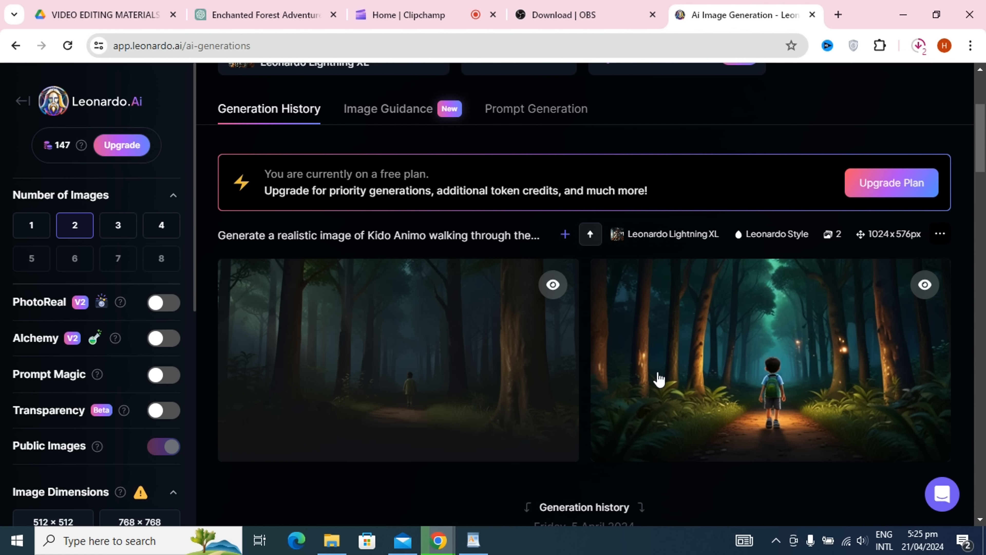
{"action": "left_click", "coordinate": [473, 543]}
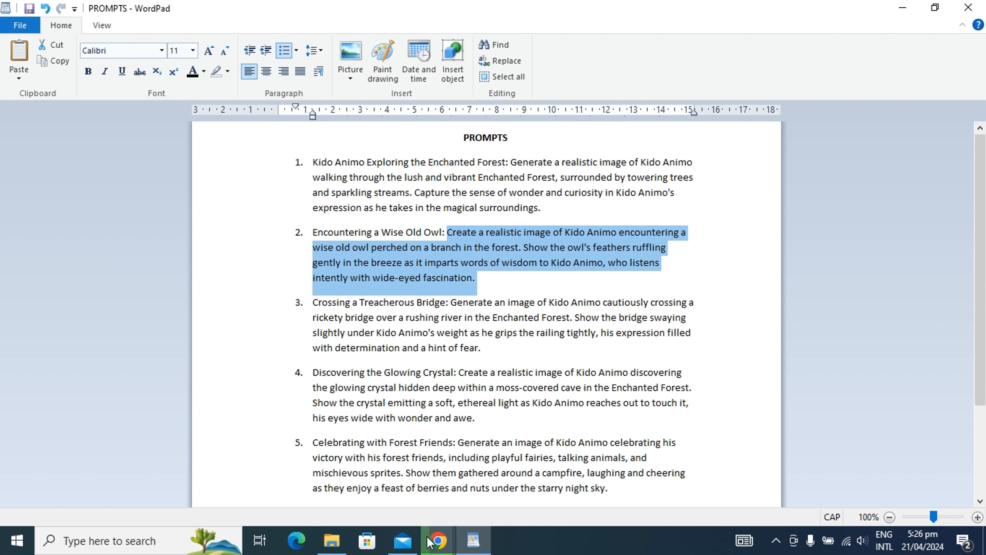
Step: Generate the wise-owl encounter and bridge-crossing scene images from the saved prompts
{"action": "left_click", "coordinate": [438, 543]}
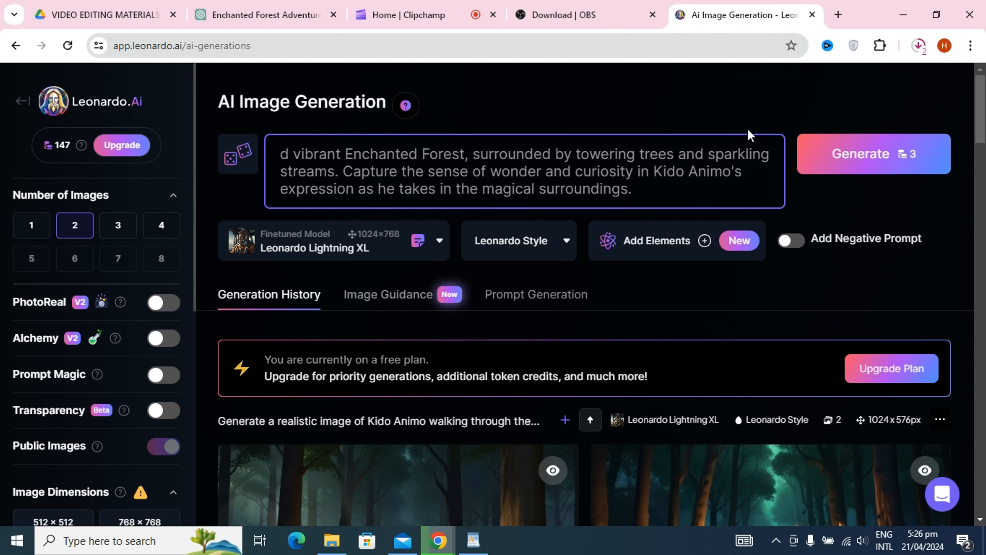
{"action": "type", "text": "Create a realistic image of Kido Animo encountering a wise old owl perched on a branch in the forest. Show the owl's feathers ruffling gently in the breeze as it imparts words of wisdom to Kido Animo, who listens intently with wide-eyed fascination."}
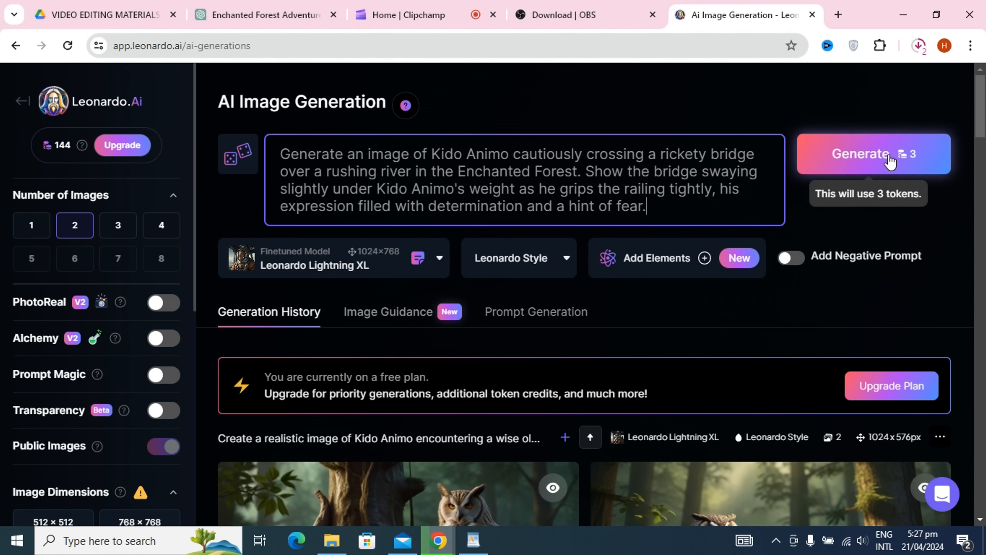
{"action": "left_click", "coordinate": [889, 156]}
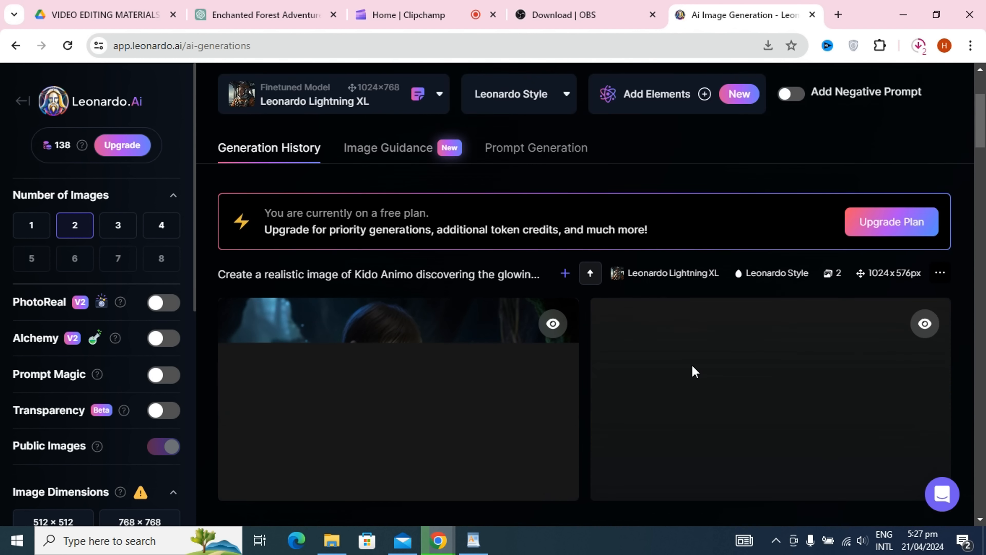
{"action": "left_click", "coordinate": [472, 541]}
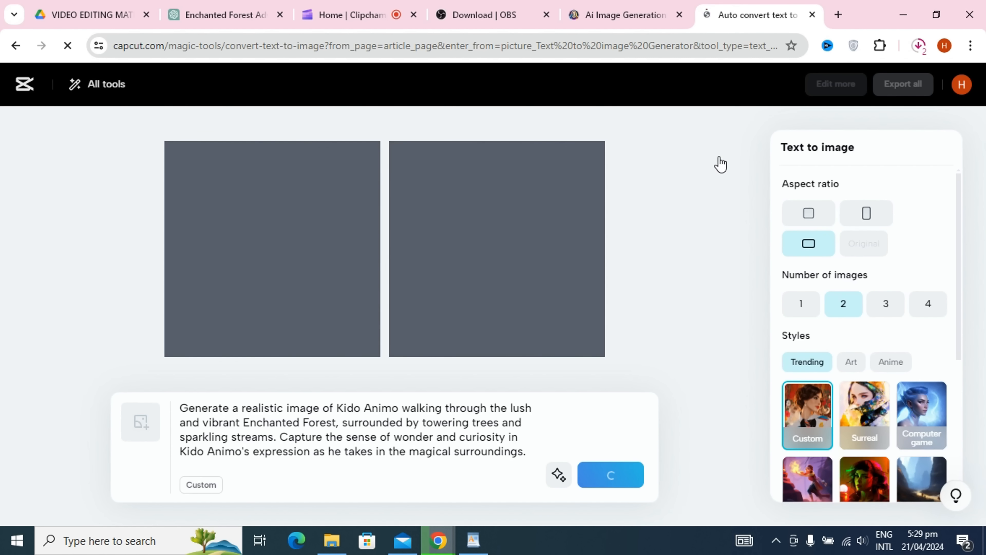
Step: Generate two landscape images of Kido Animo's forest walk with CapCut's Text to image
{"action": "left_click", "coordinate": [609, 476]}
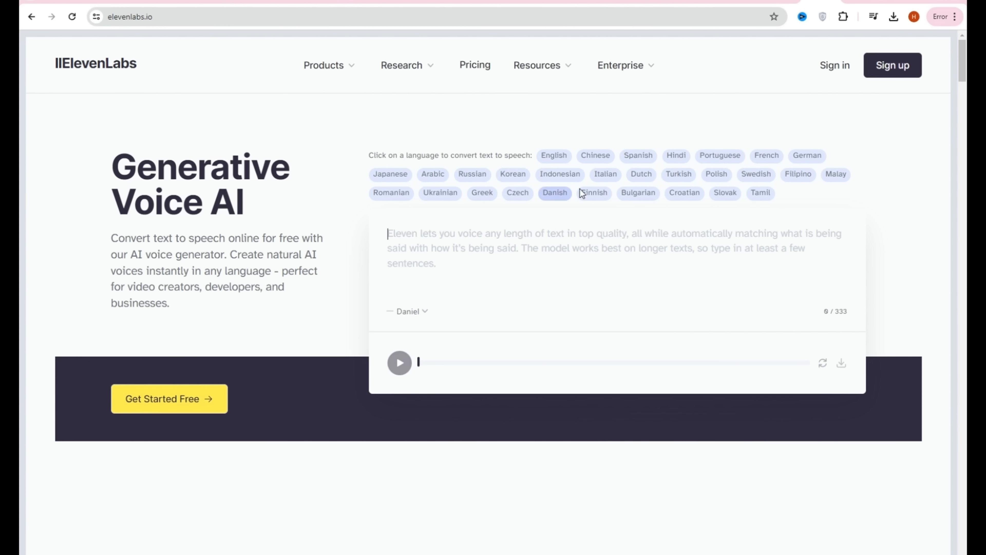
{"action": "mouse_move", "coordinate": [165, 410]}
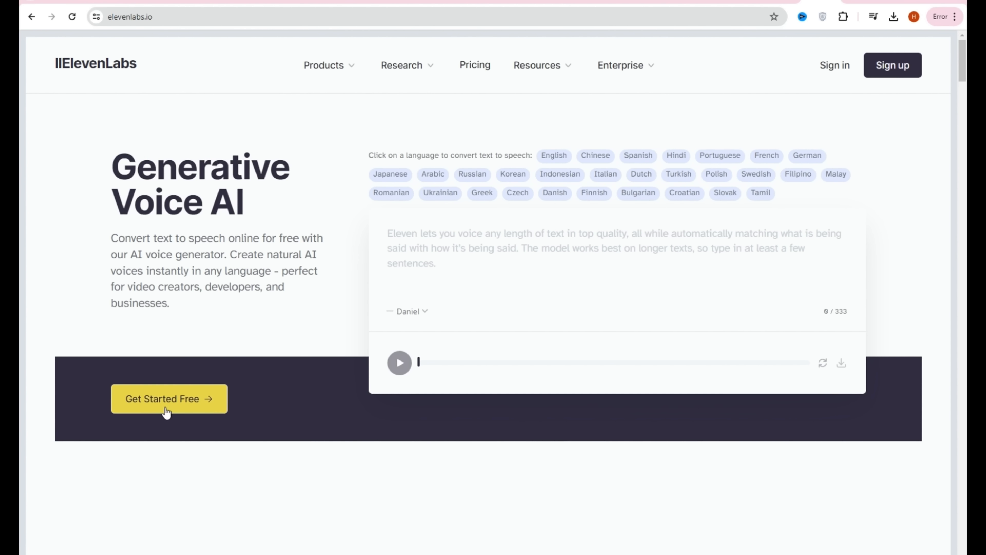
Step: Paste the candy-land story narration into ElevenLabs and generate its voiceover
{"action": "left_click", "coordinate": [401, 65]}
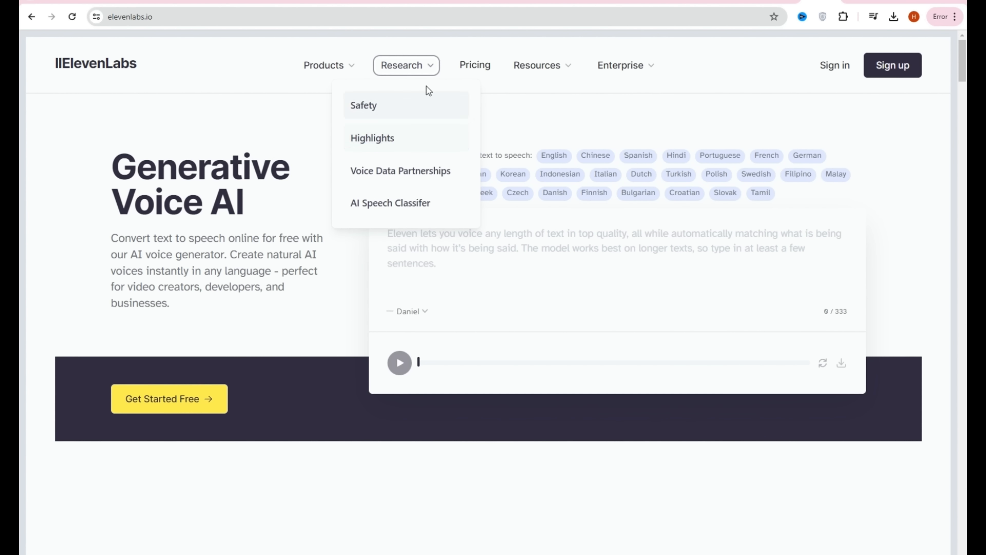
{"action": "scroll", "scroll_direction": "down", "scroll_amount": 3}
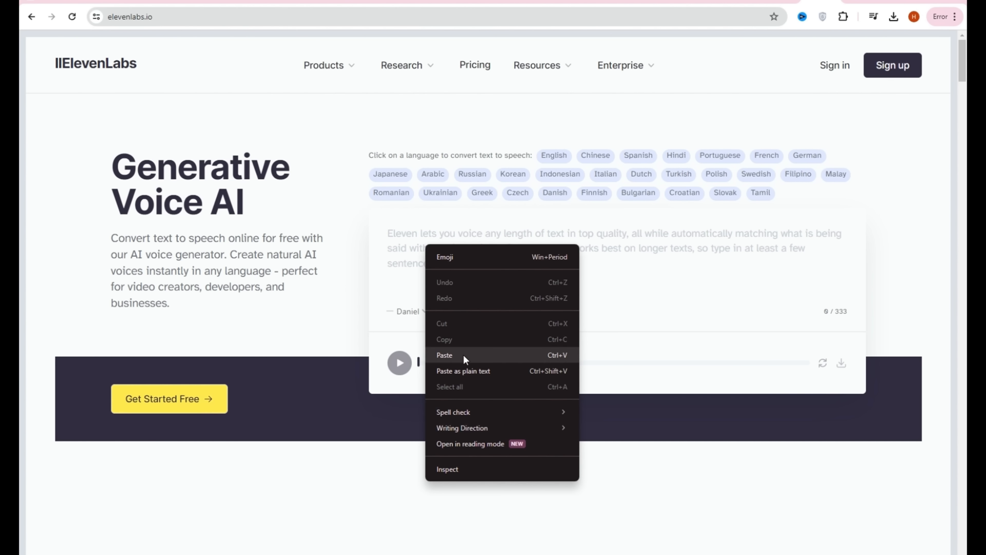
{"action": "left_click", "coordinate": [444, 355]}
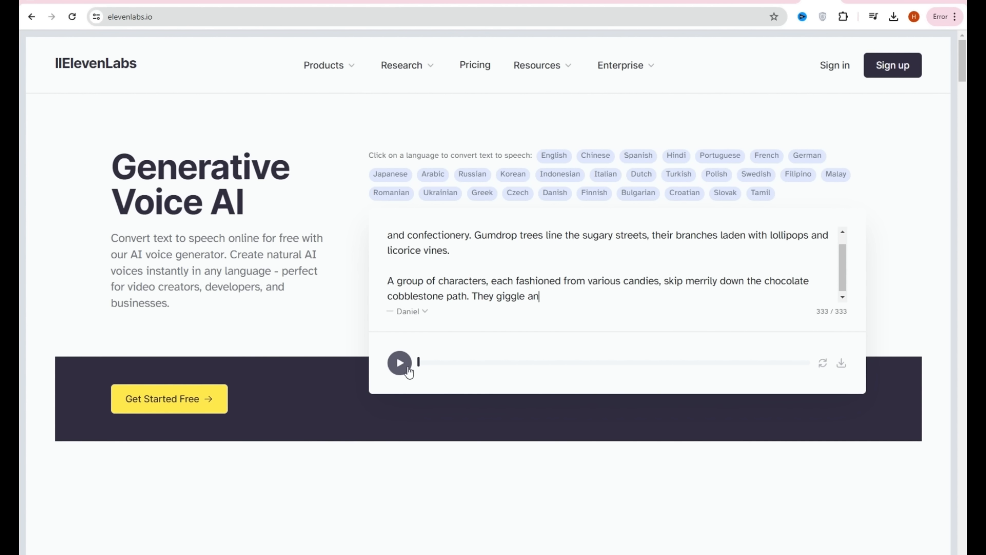
{"action": "left_click", "coordinate": [400, 363]}
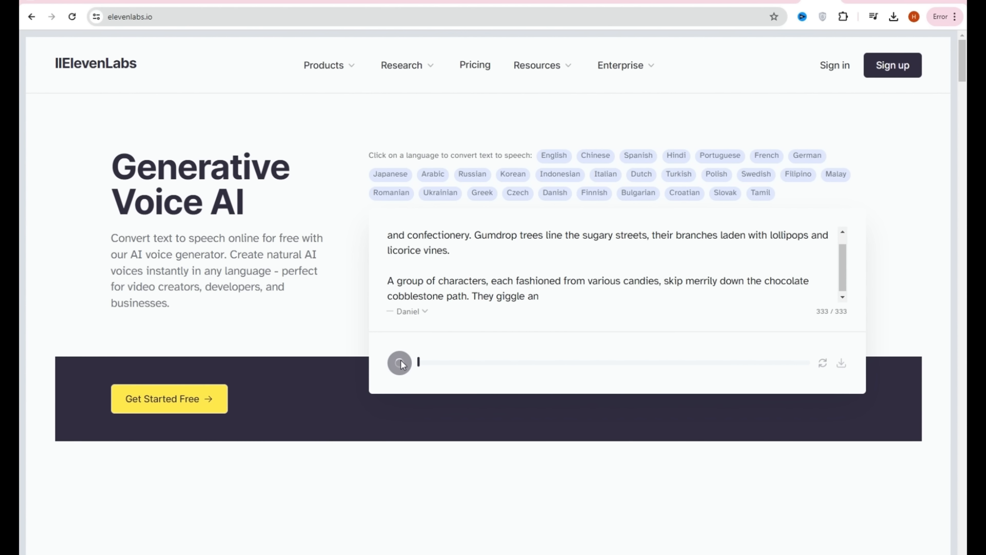
{"action": "left_click", "coordinate": [399, 364]}
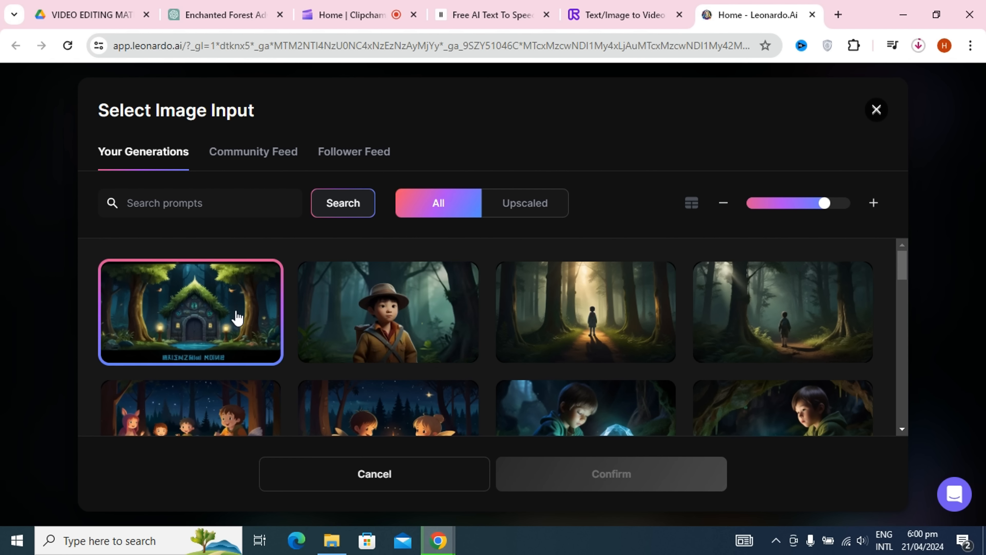
{"action": "mouse_move", "coordinate": [208, 338]}
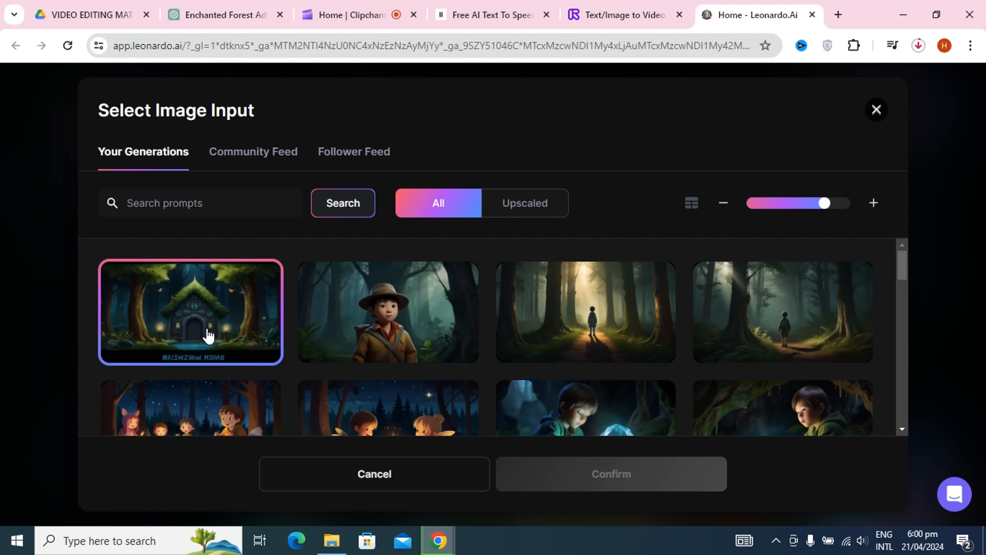
Step: Turn the forest cottage image into an Image2Motion clip and preview it from Generation History
{"action": "left_click", "coordinate": [610, 474]}
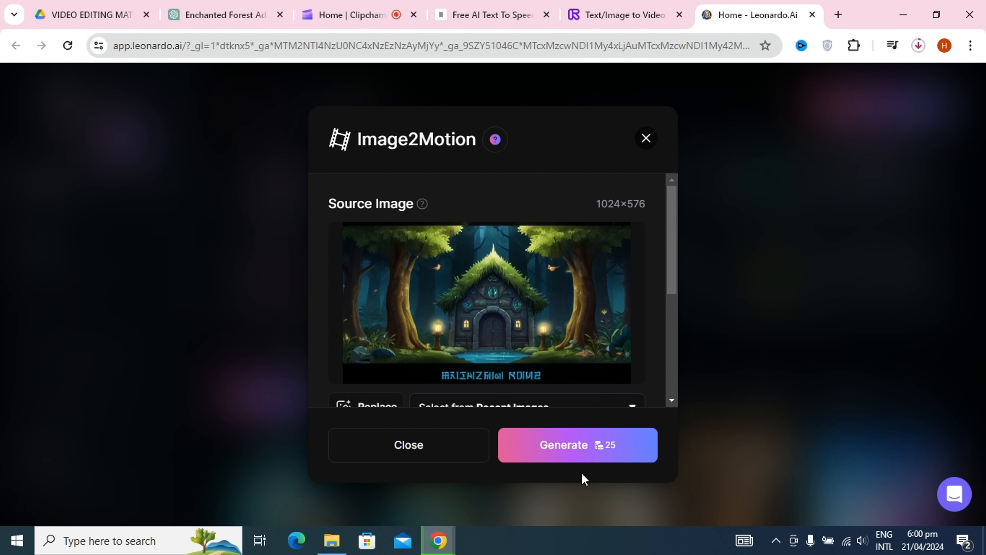
{"action": "left_click", "coordinate": [576, 445]}
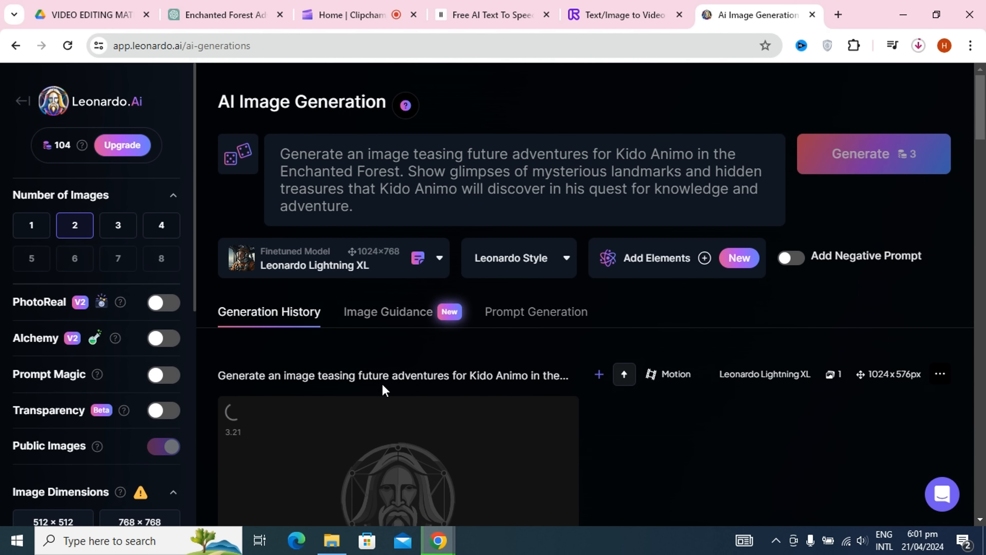
{"action": "scroll", "scroll_direction": "down", "scroll_amount": 3}
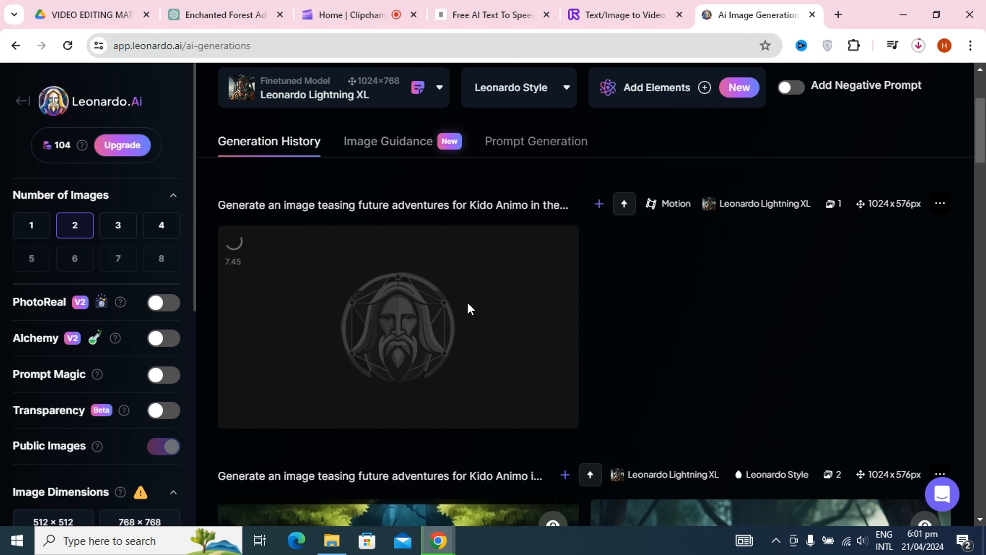
{"action": "mouse_move", "coordinate": [454, 299]}
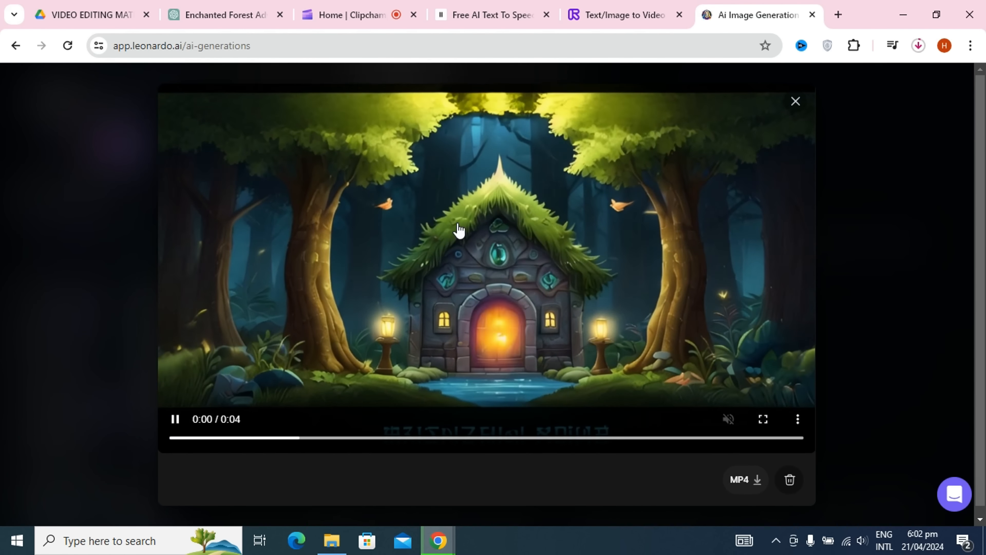
{"action": "left_click", "coordinate": [176, 425]}
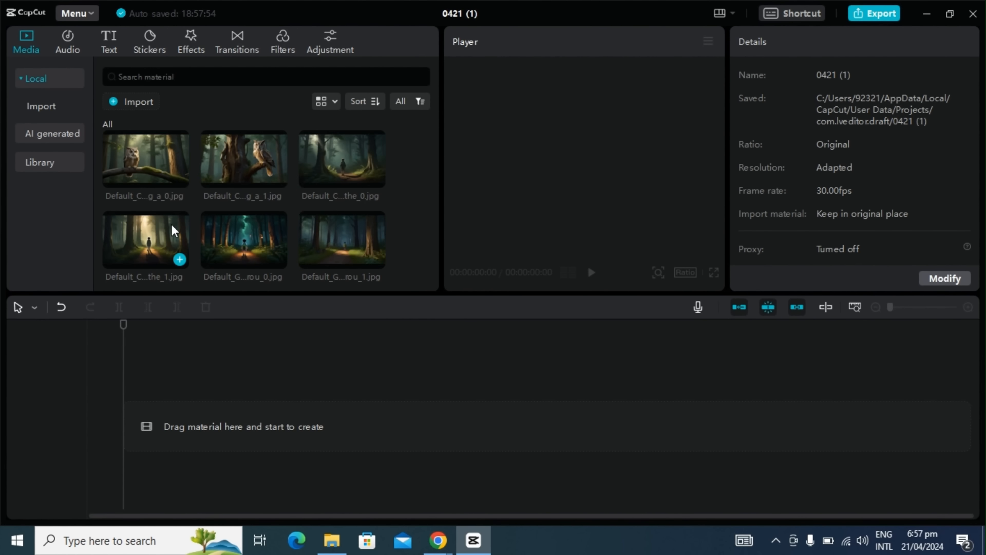
Step: Import media from the My Channel folders, starting with the VOICE OVER folder
{"action": "left_click", "coordinate": [68, 42]}
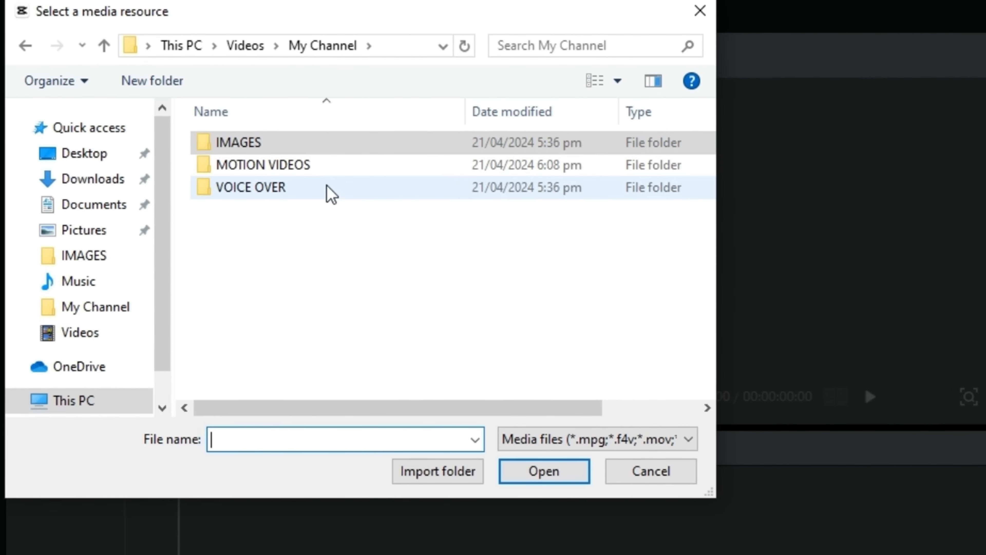
{"action": "left_click", "coordinate": [545, 472]}
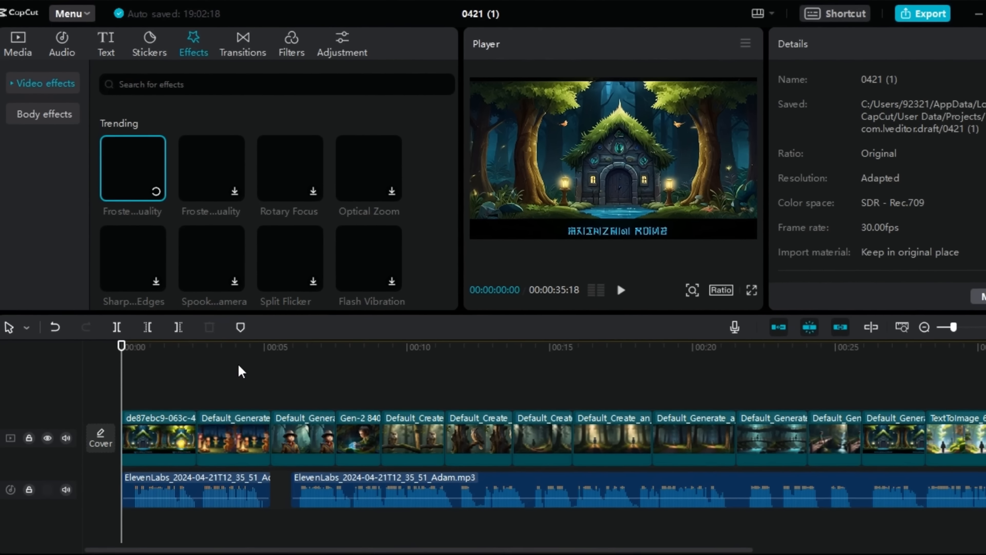
Step: Place Overlay and Camera-style transitions on the cuts between the forest clips
{"action": "left_click", "coordinate": [243, 43]}
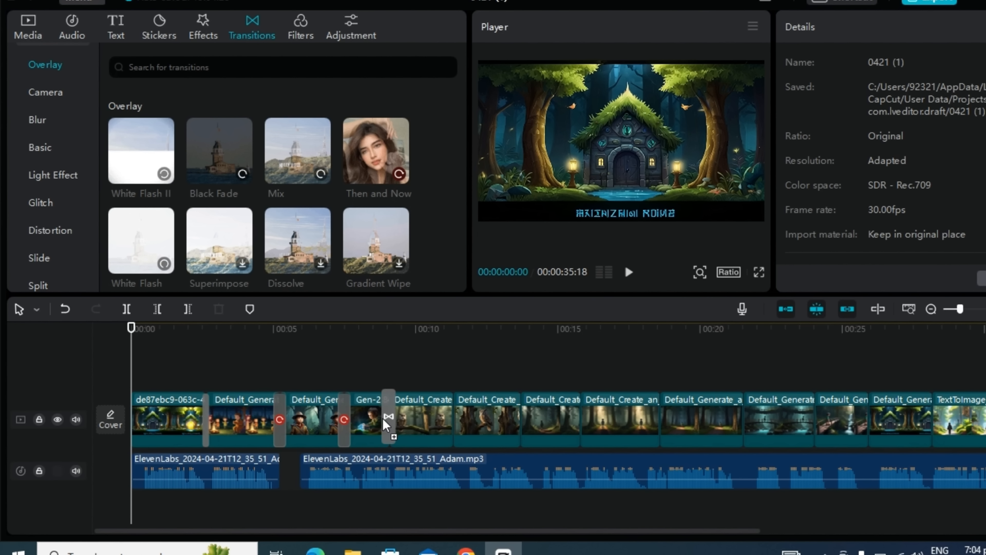
{"action": "scroll", "scroll_direction": "down", "scroll_amount": 3}
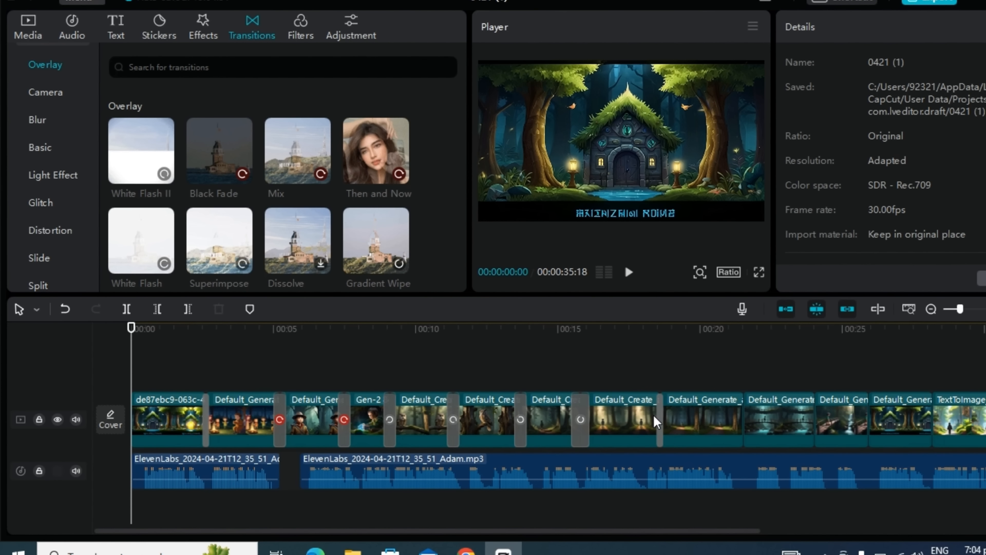
{"action": "mouse_move", "coordinate": [189, 224]}
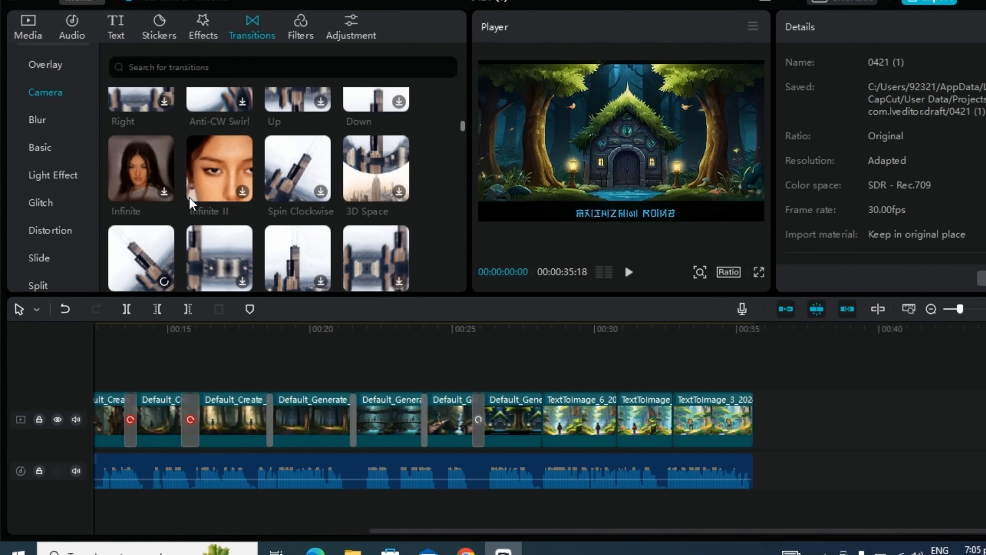
{"action": "left_click", "coordinate": [45, 65]}
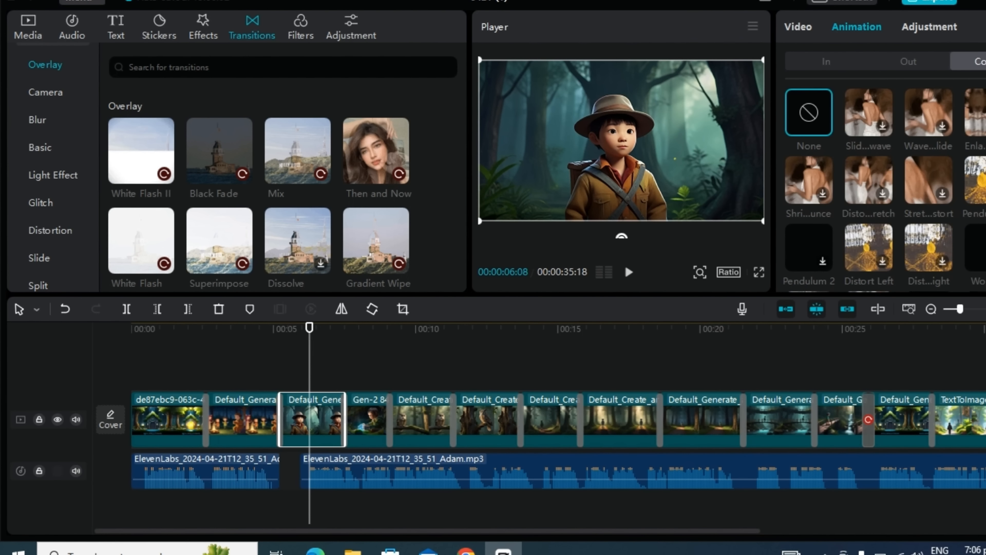
Step: Give the boy explorer clip a Combo animation plus an In entrance animation
{"action": "left_click", "coordinate": [628, 273]}
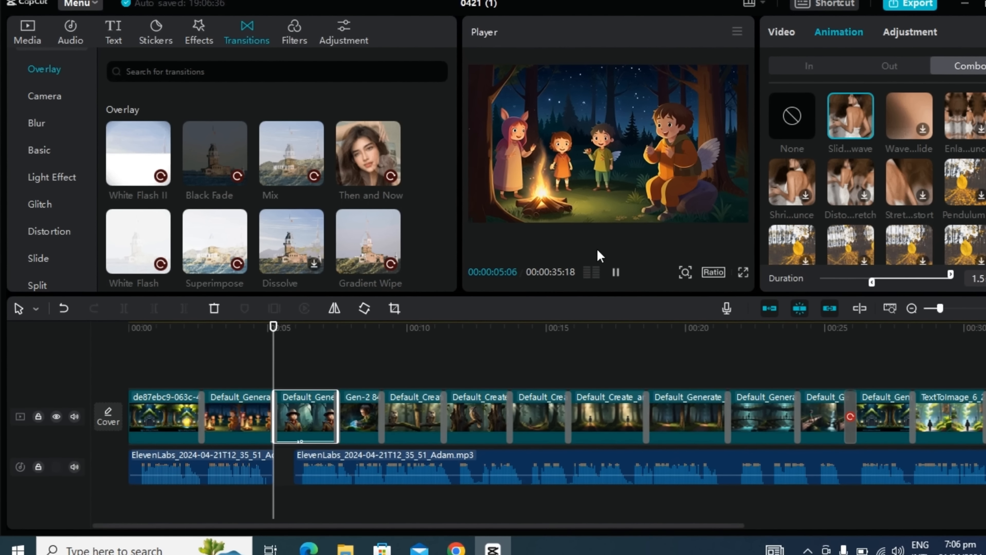
{"action": "left_click", "coordinate": [781, 73]}
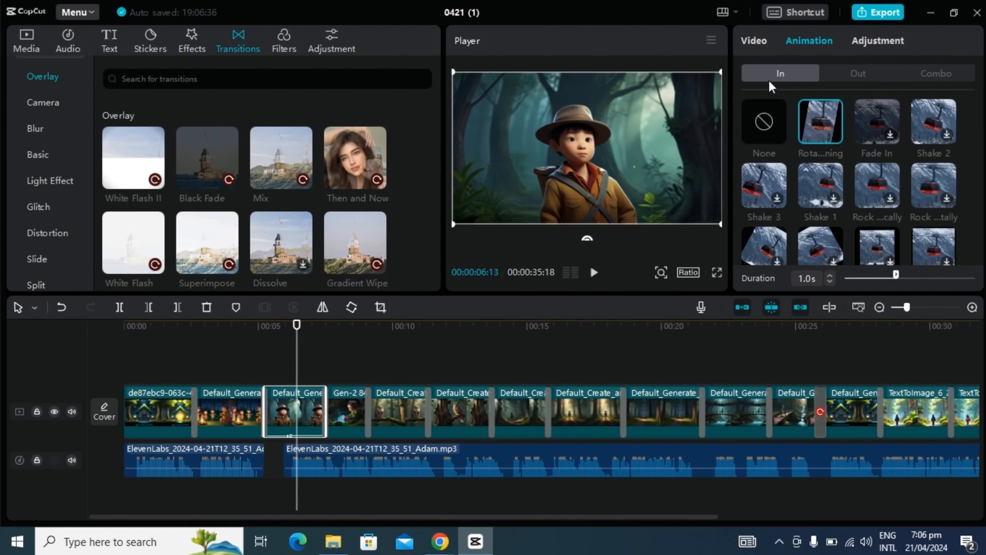
{"action": "left_click", "coordinate": [344, 416]}
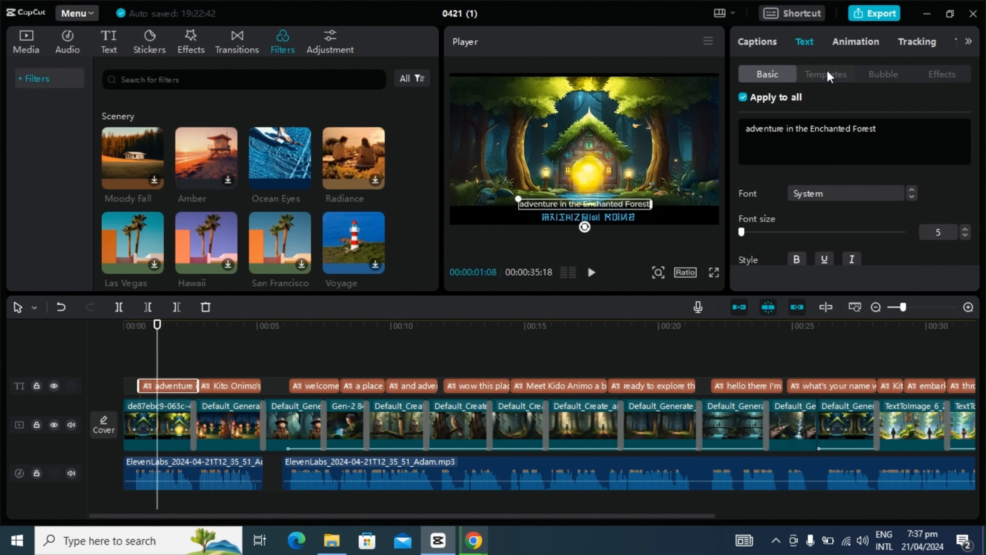
Step: Set all captions to ZY Fervent font with a light pink text colour, after trying blue
{"action": "left_click", "coordinate": [845, 194]}
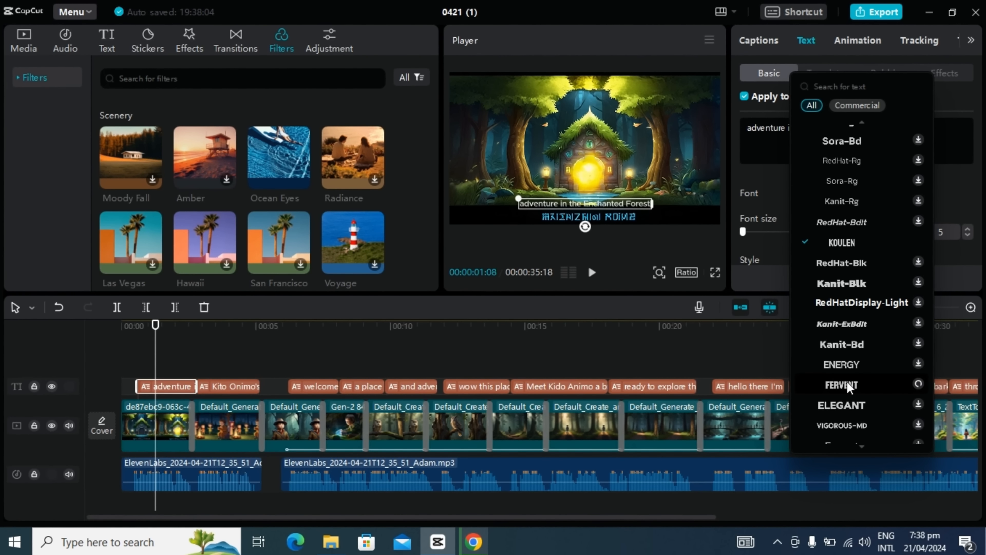
{"action": "left_click", "coordinate": [842, 384]}
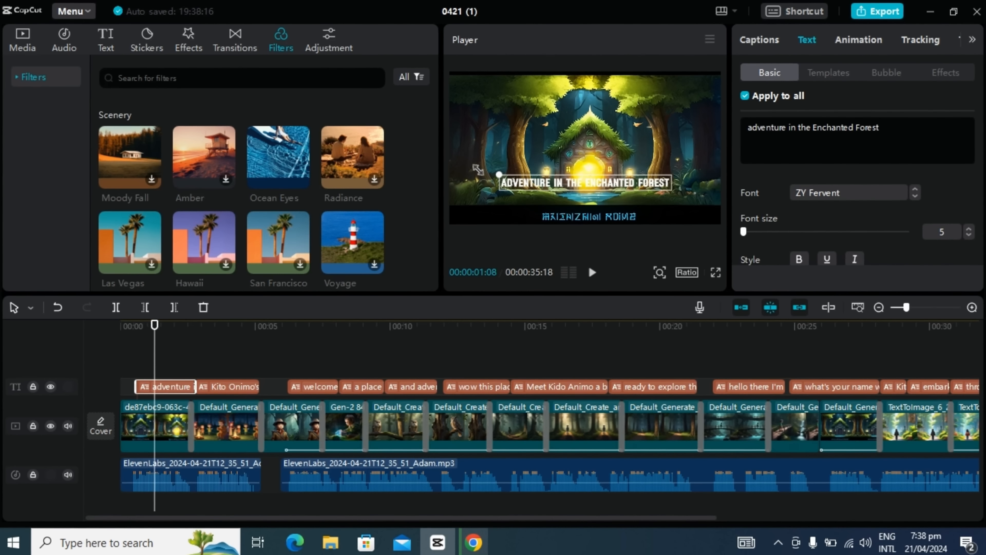
{"action": "left_click", "coordinate": [815, 206]}
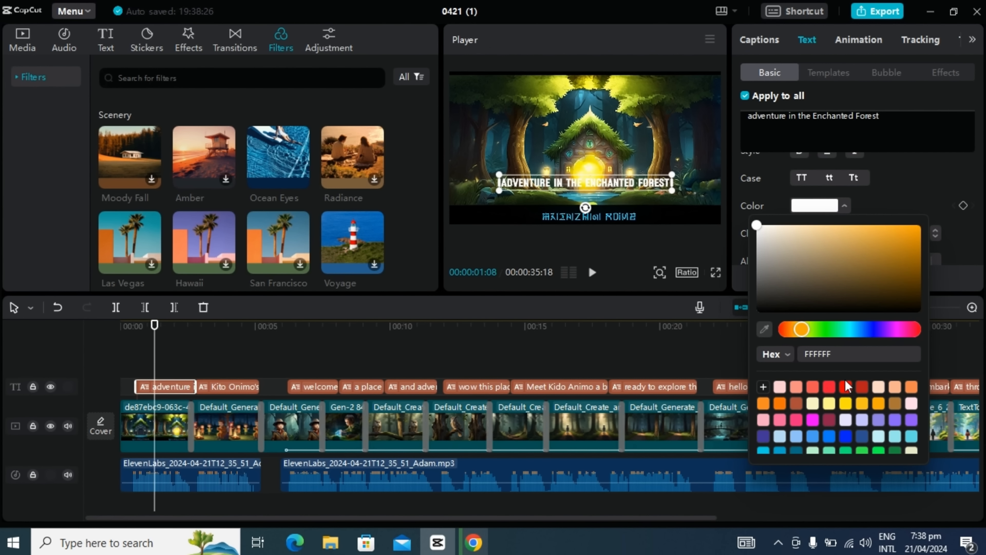
{"action": "left_click", "coordinate": [845, 436]}
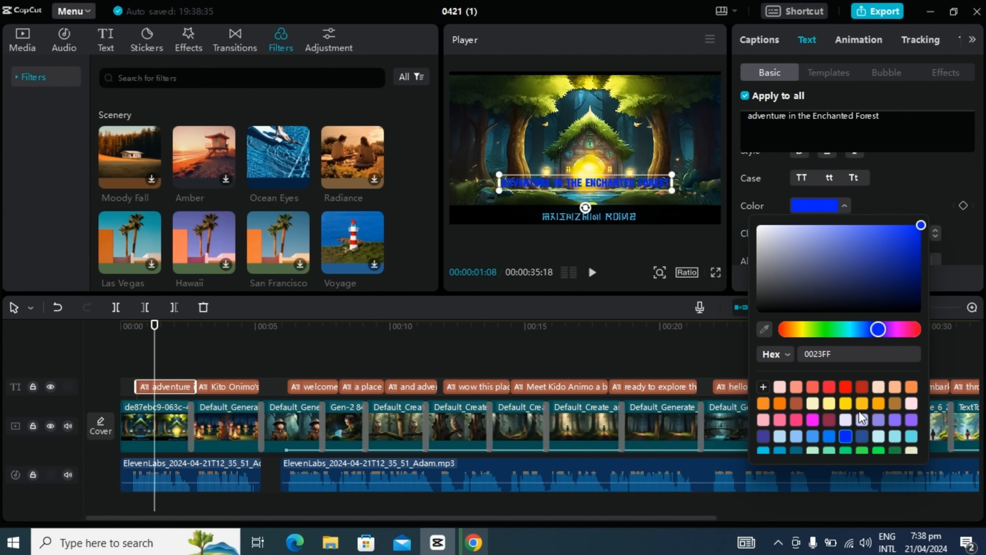
{"action": "left_click", "coordinate": [844, 329]}
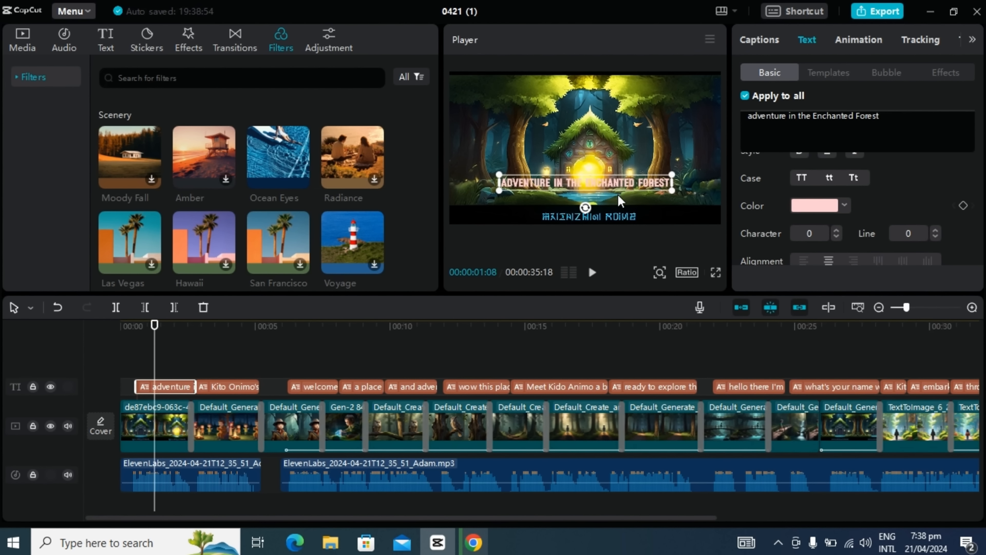
{"action": "left_click", "coordinate": [154, 427]}
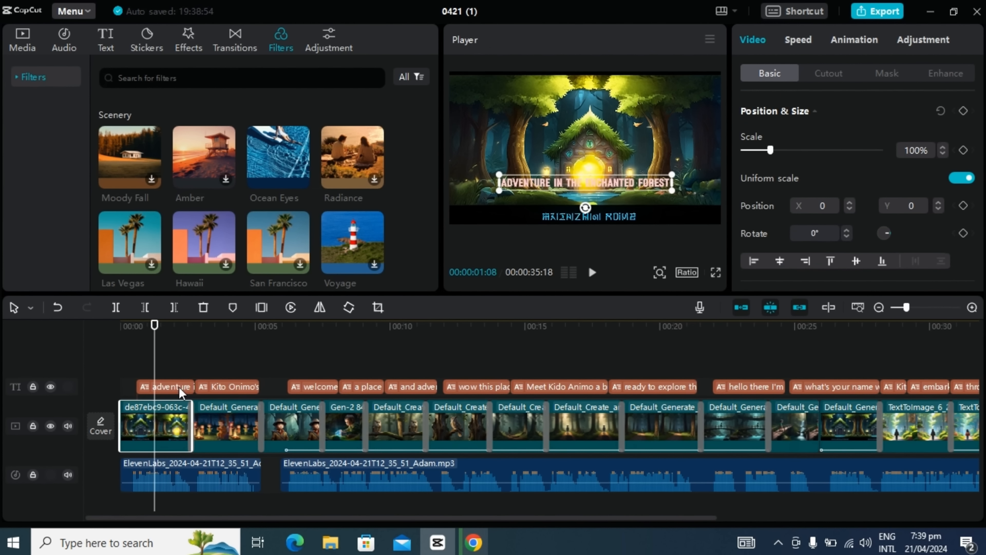
{"action": "left_click", "coordinate": [166, 387]}
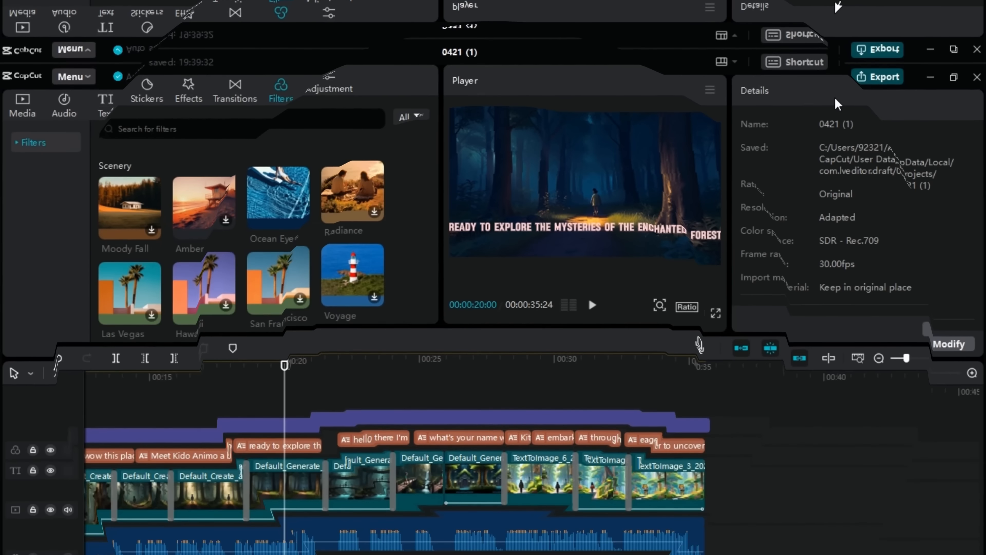
Step: Export the video as 'Aime 1' in 1080P MP4 format
{"action": "left_click", "coordinate": [880, 77]}
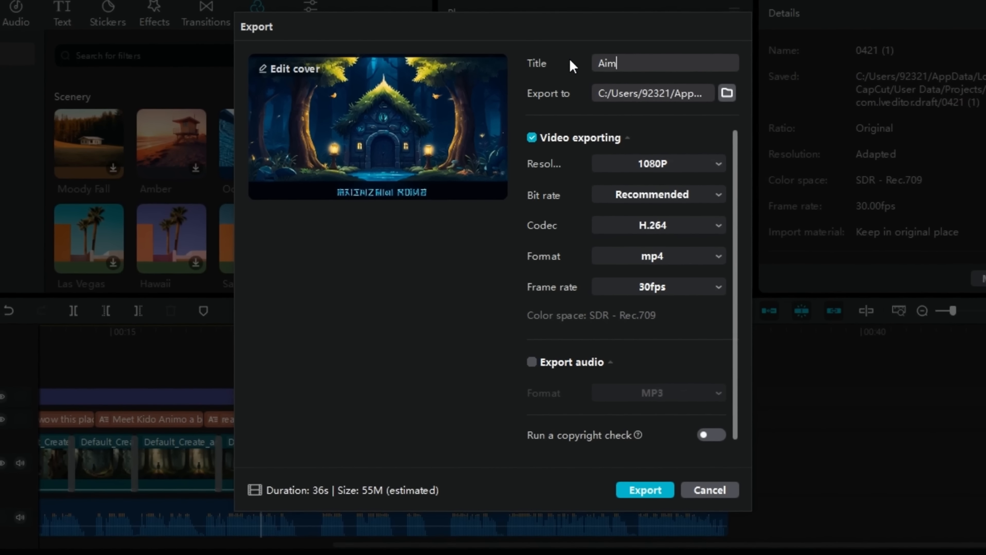
{"action": "left_click", "coordinate": [645, 490]}
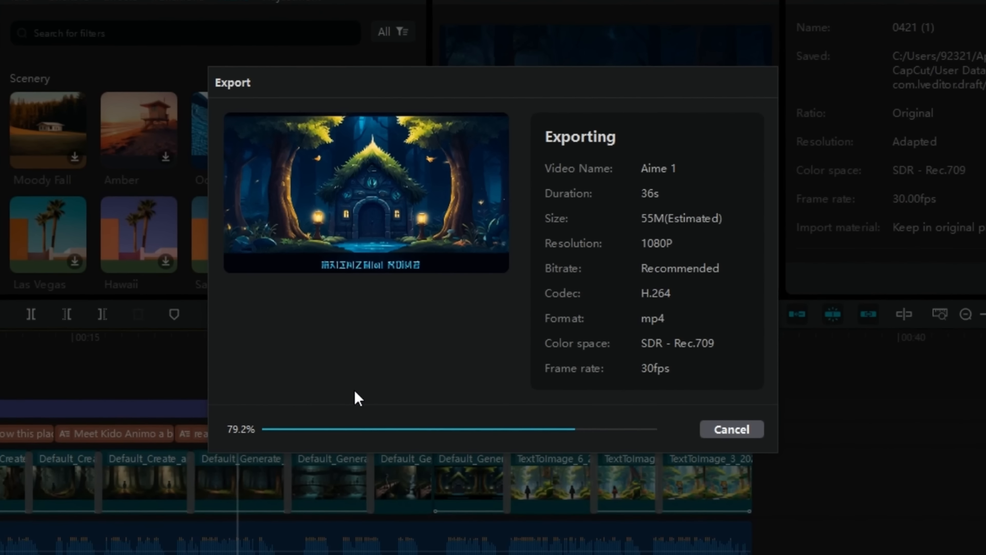